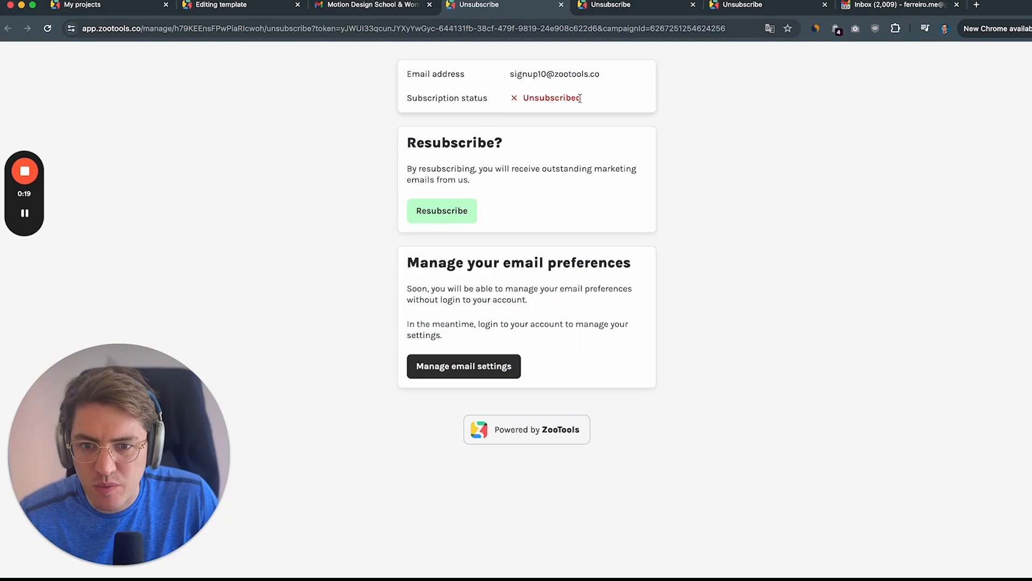
Step: Resubscribe the test address via 'Resubscribe me now!' and reload so the status reads Subscribed
left_click(442, 211)
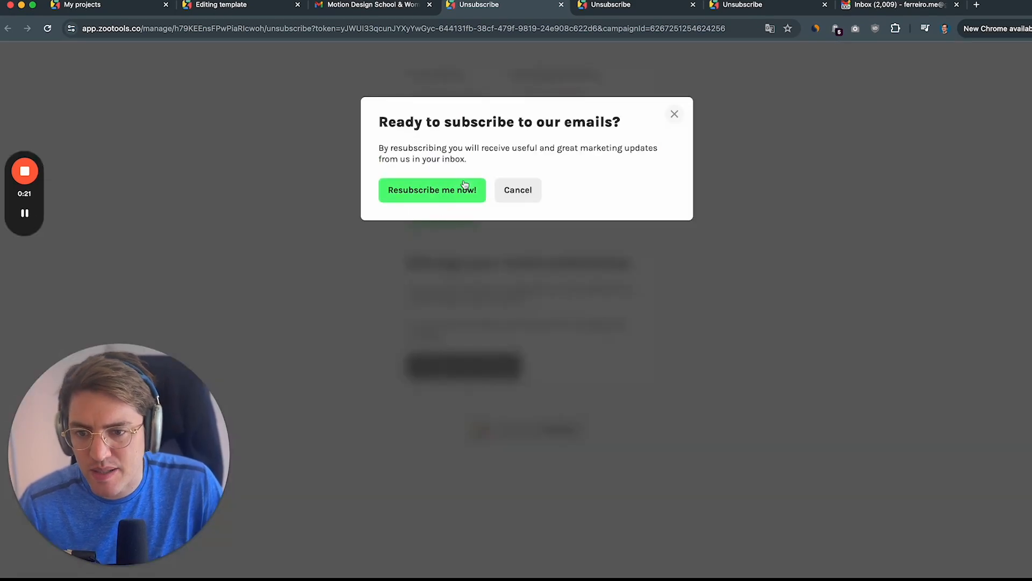
left_click(432, 190)
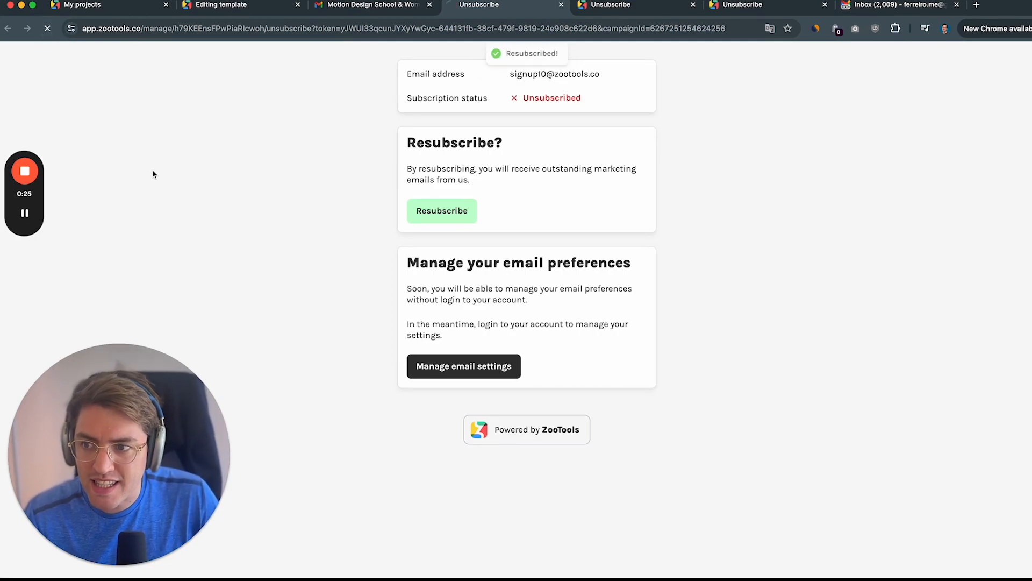
left_click(441, 211)
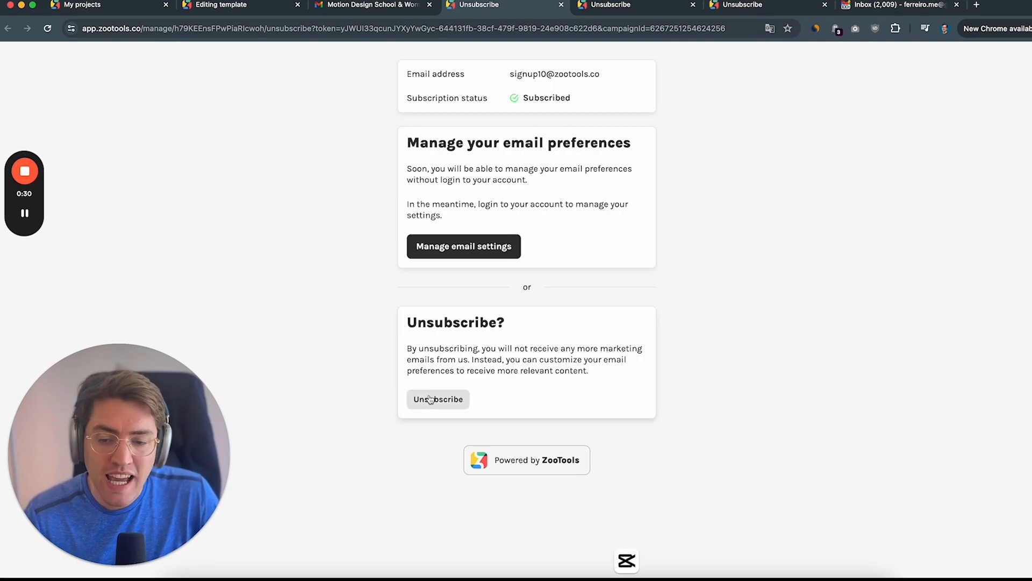
Step: Unsubscribe the test address, confirming no more marketing emails and citing too-long, irrelevant emails
left_click(437, 399)
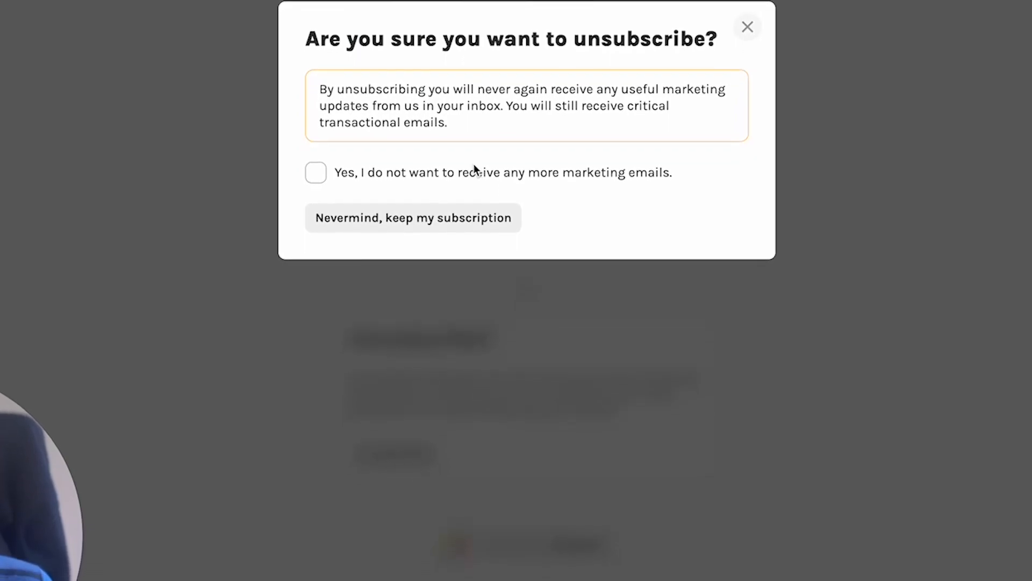
left_click(315, 172)
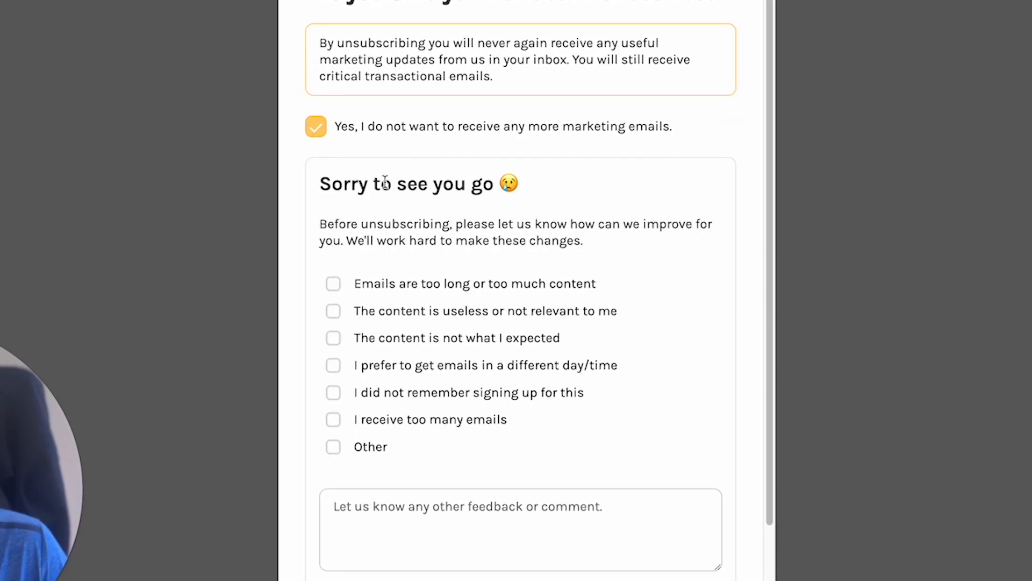
scroll("down", 3)
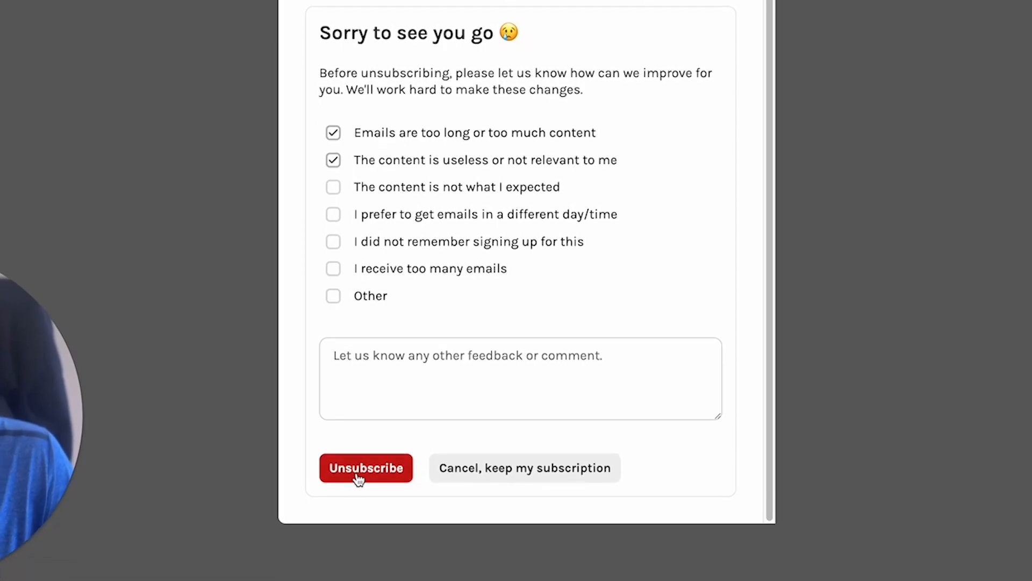
left_click(366, 468)
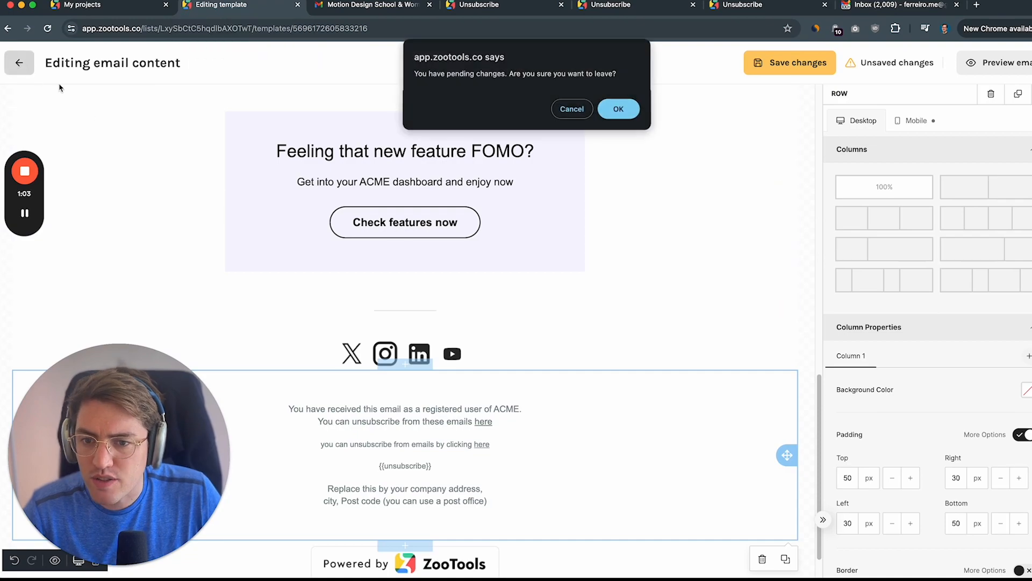
Step: Discard the editor changes and open 'Welcome to the waitlist!' from the Templates list
left_click(618, 109)
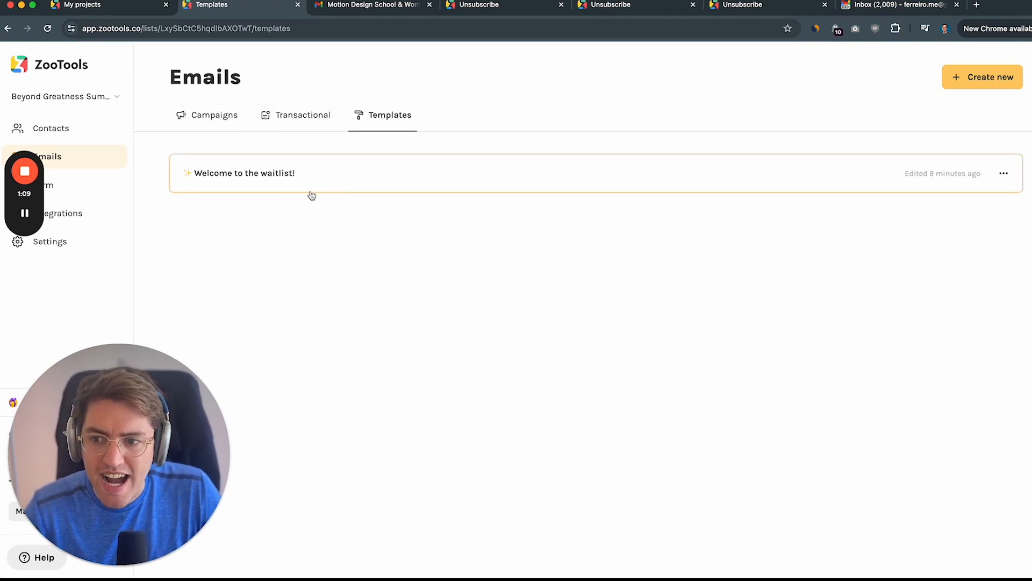
mouse_move(413, 159)
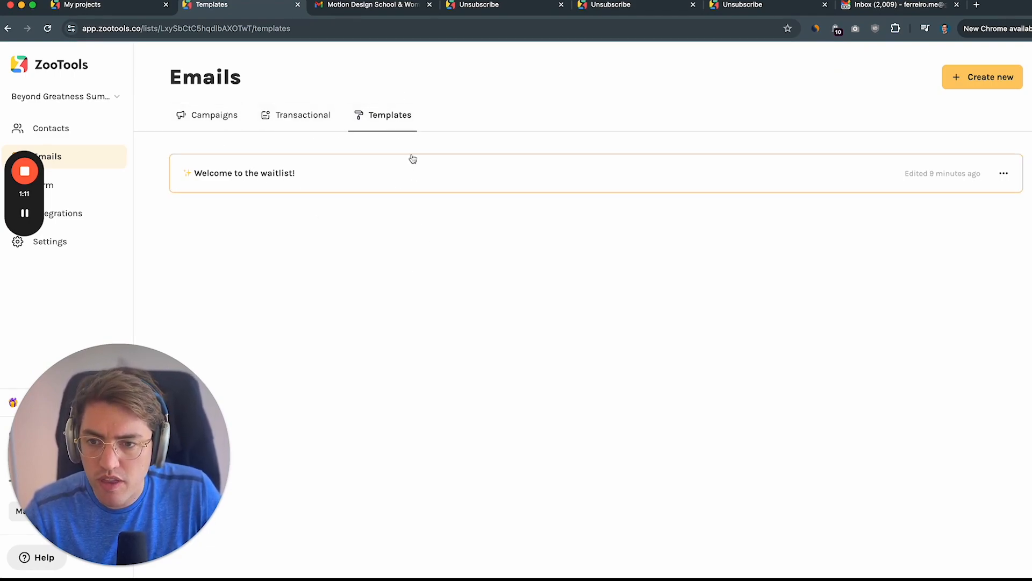
left_click(214, 115)
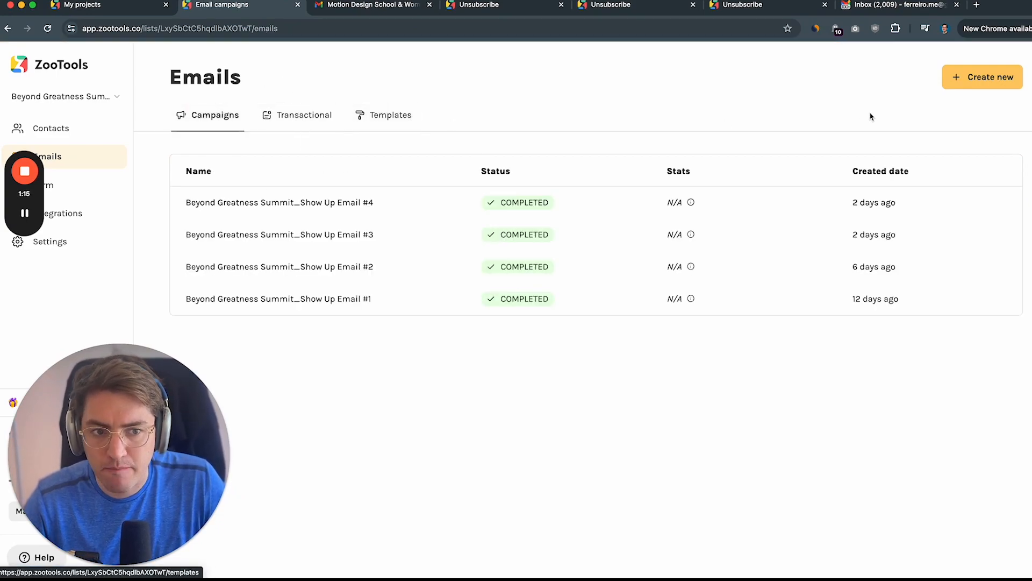
left_click(389, 114)
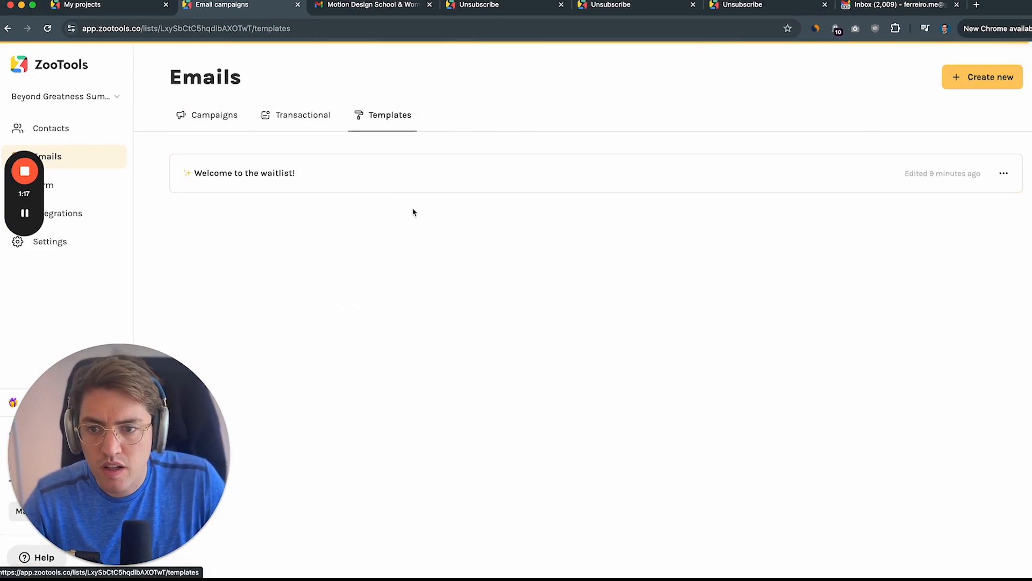
left_click(245, 173)
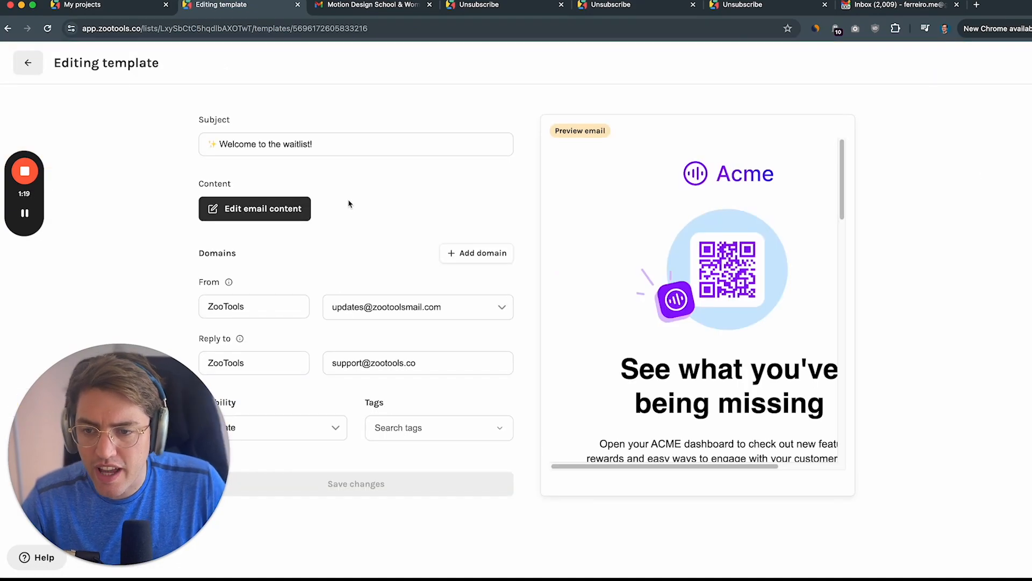
Step: Open the waitlist email's content in the editor and scroll down to the footer
left_click(255, 208)
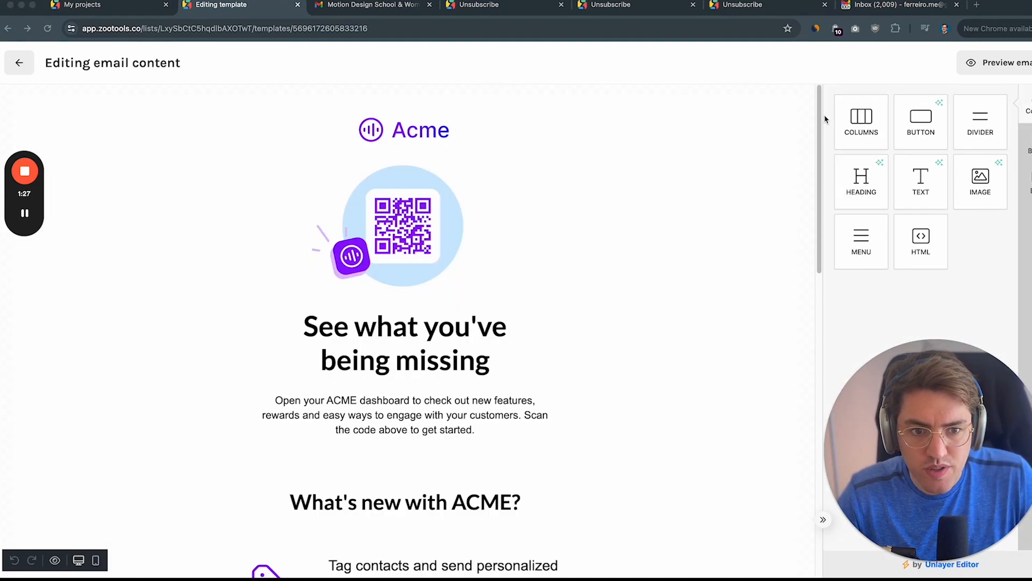
scroll("down", 3)
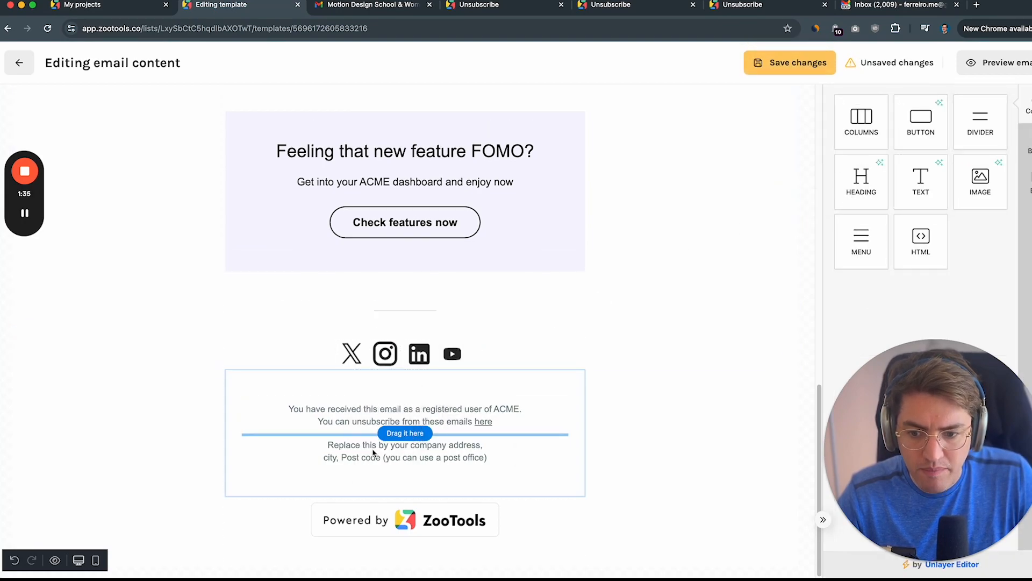
Step: Add a centred Text block below the footer's unsubscribe line reading 'You can unsubscribe from here'
left_click_drag(405, 432, 405, 422)
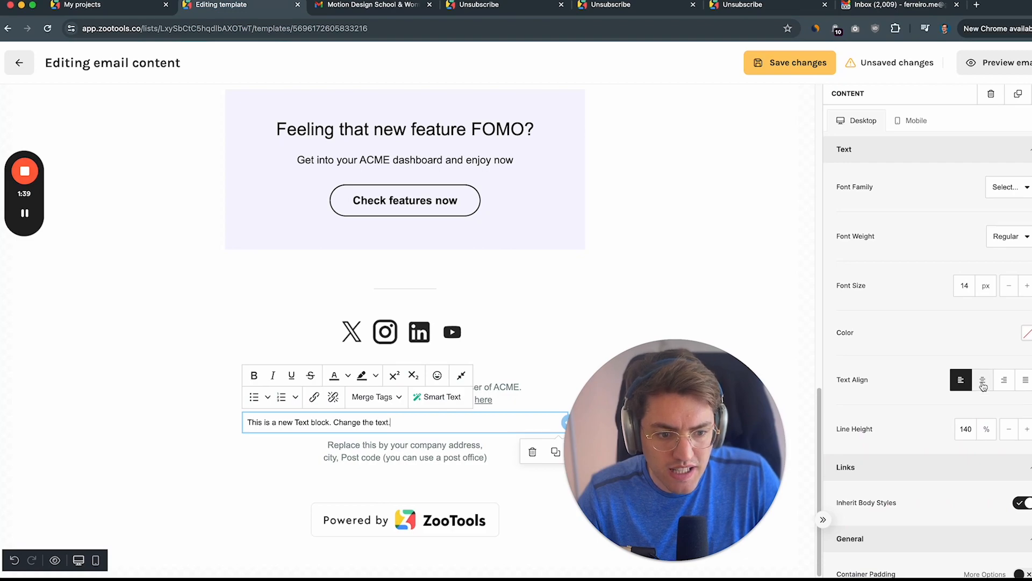
left_click(982, 379)
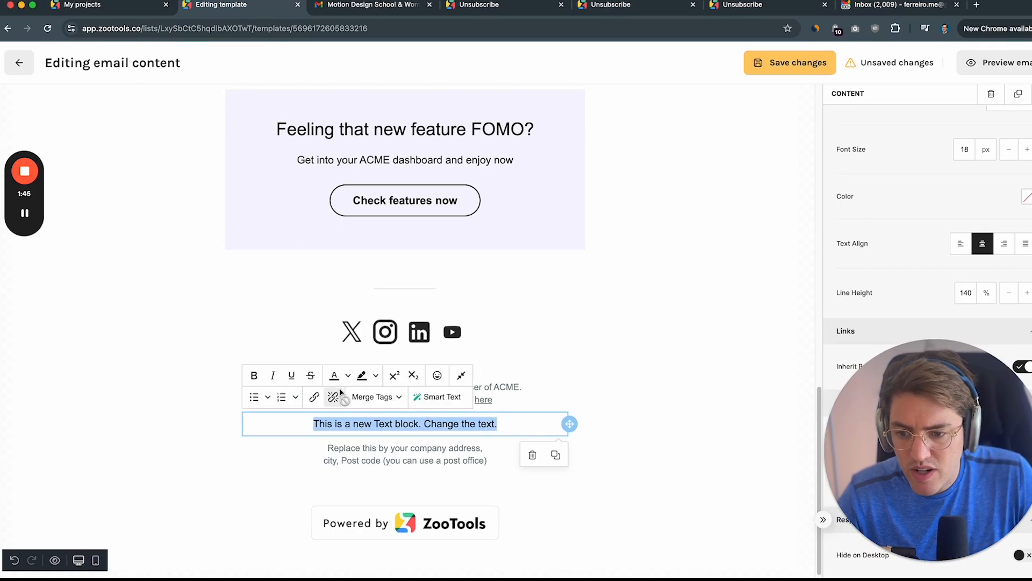
left_click(347, 375)
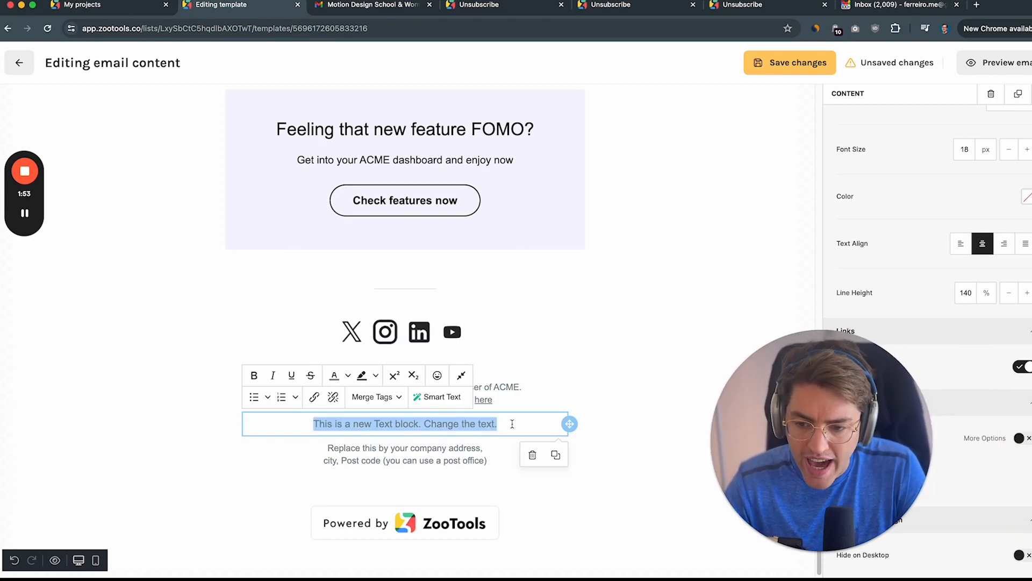
type("Y")
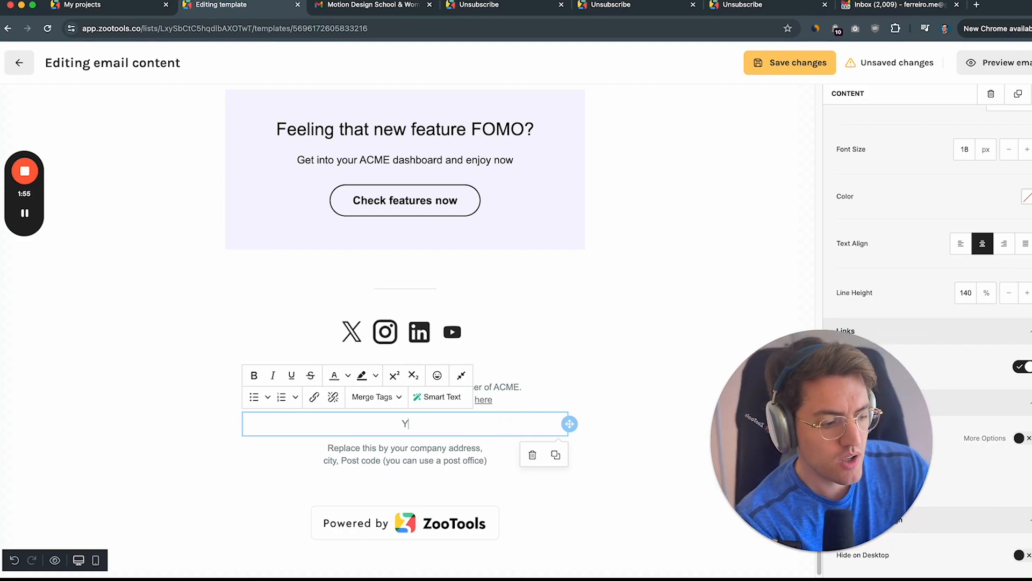
type("You can unsubscribe f")
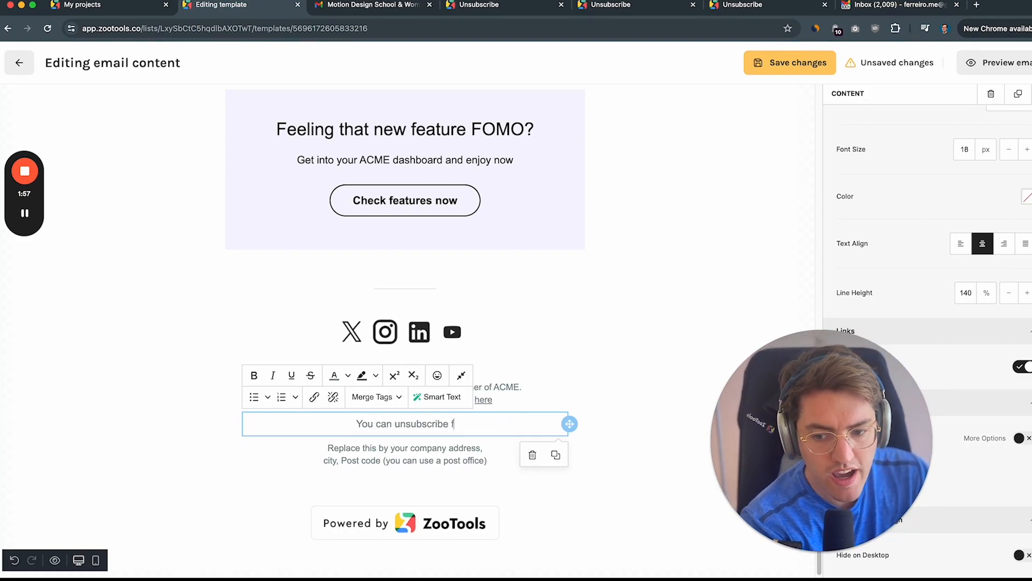
type("rom here")
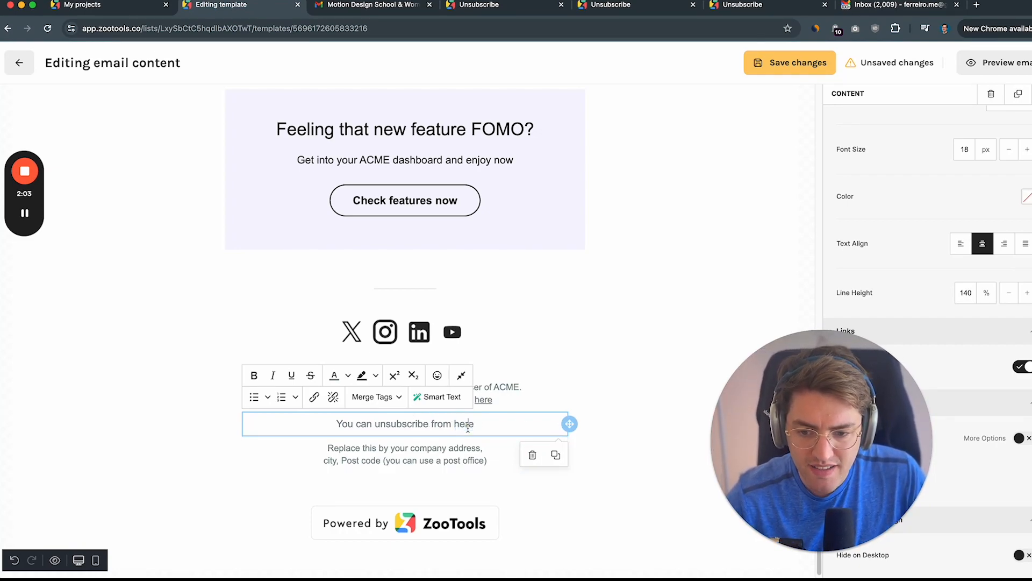
Step: Select 'here' in the new footer line and save a link with URL {{unsubscribe}}
double_click(400, 423)
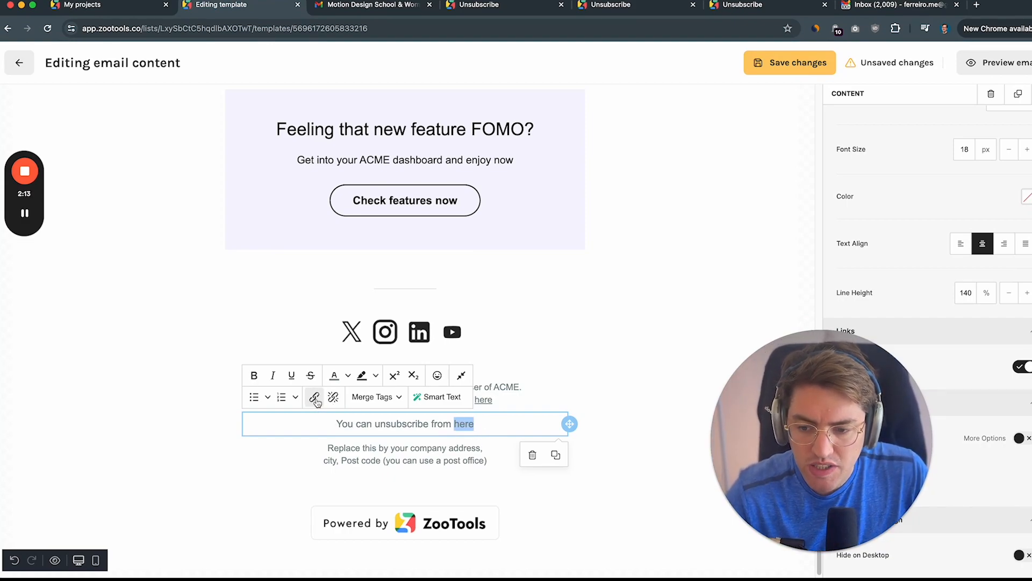
left_click(314, 397)
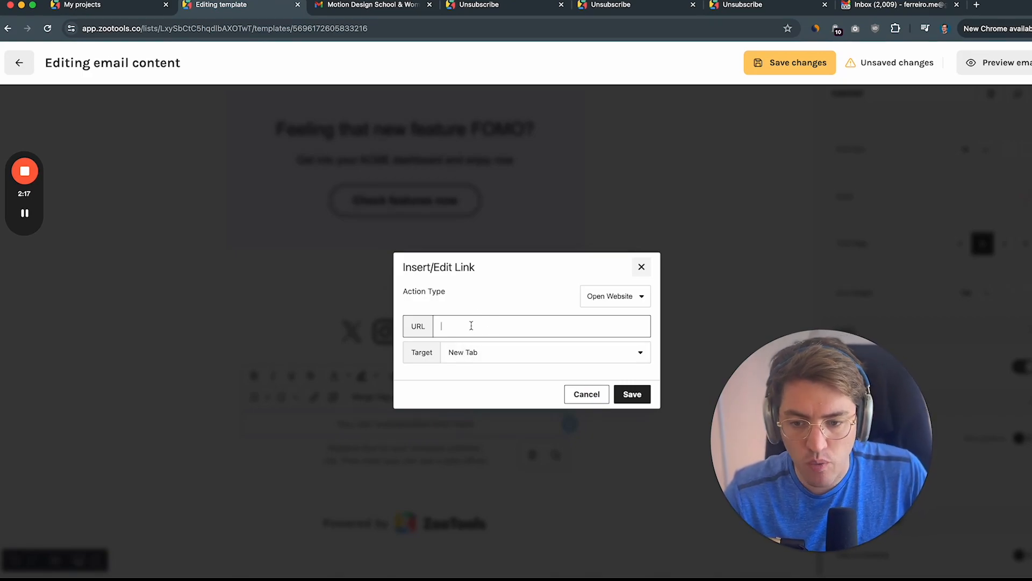
type("{{")
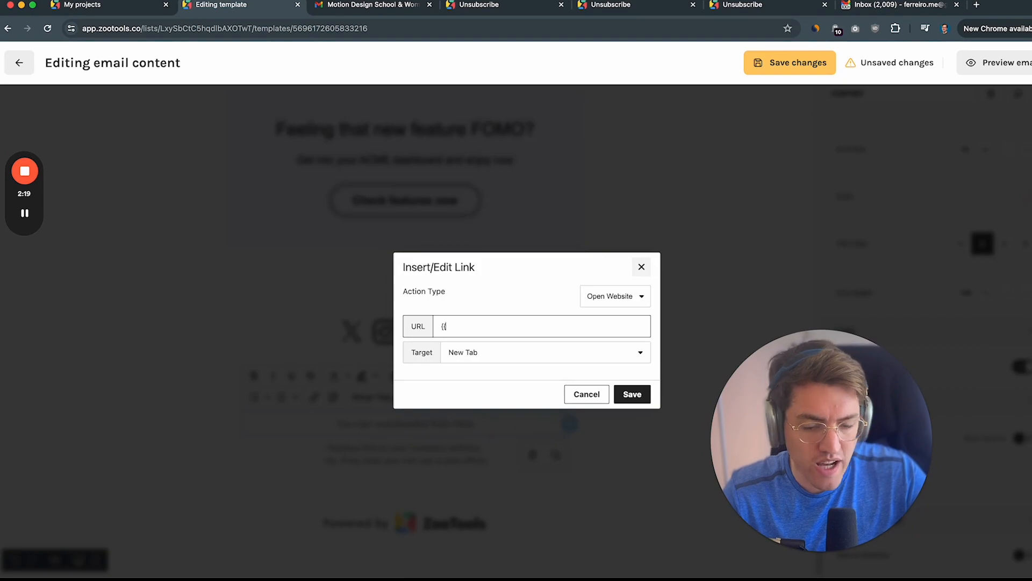
type("0}")
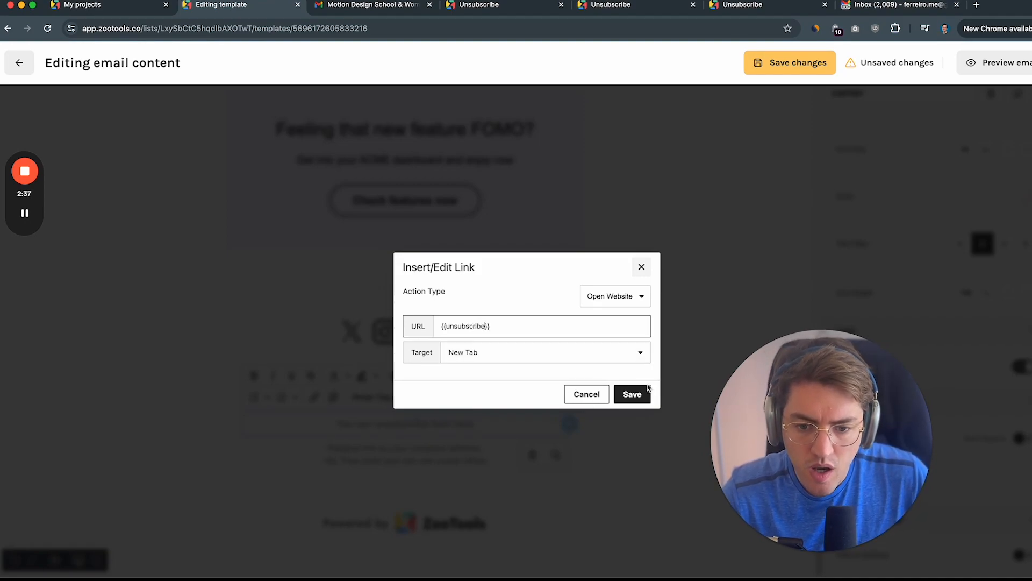
left_click(632, 394)
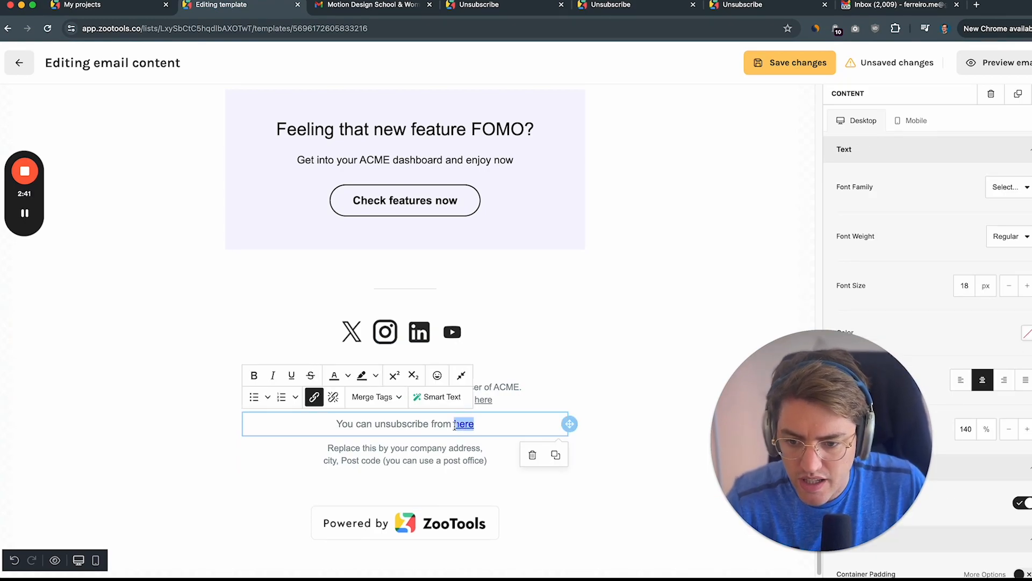
left_click(347, 375)
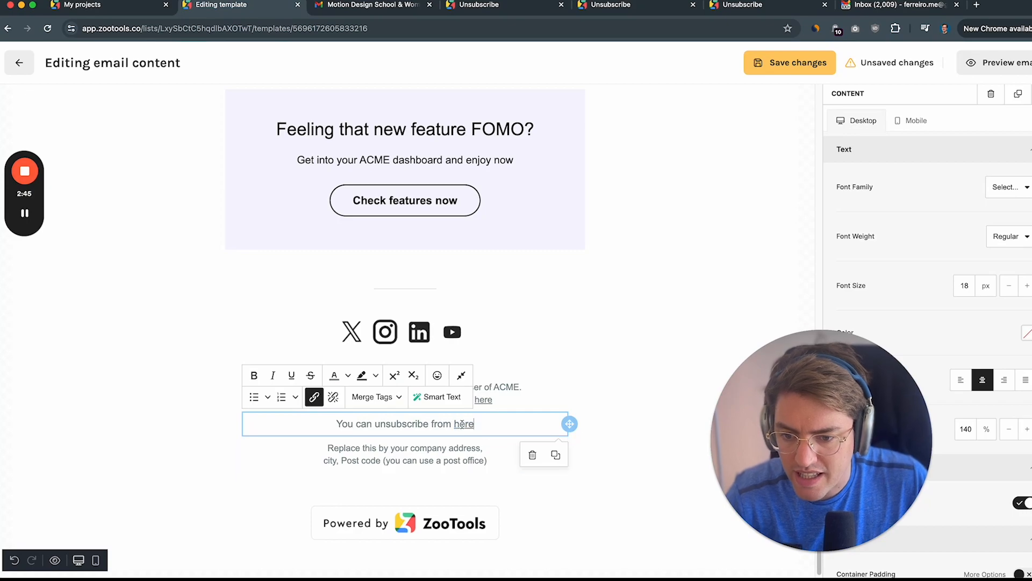
triple_click(405, 424)
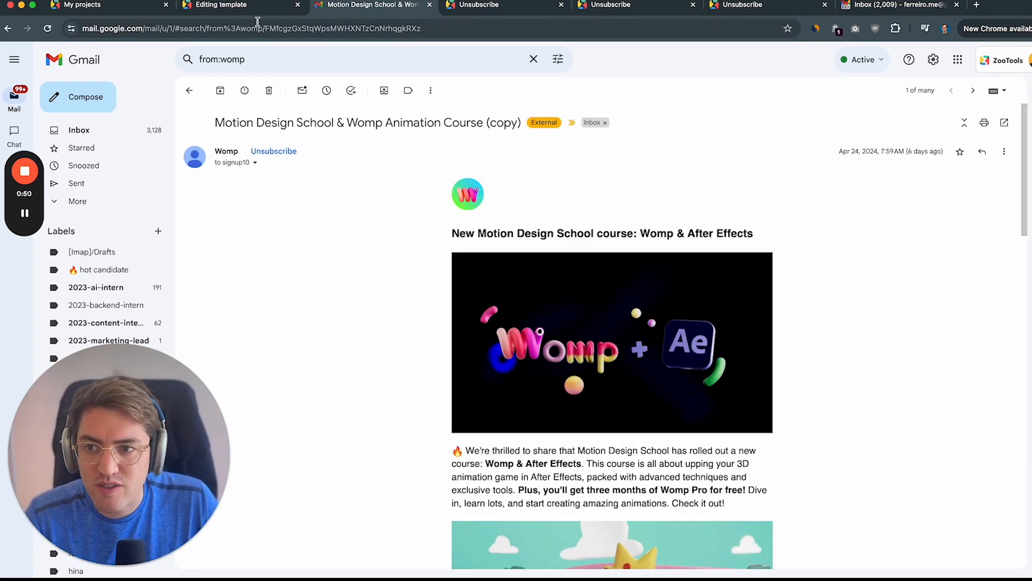
Step: Expand the Womp email's sender details to reveal the unsubscribe entry
left_click(253, 163)
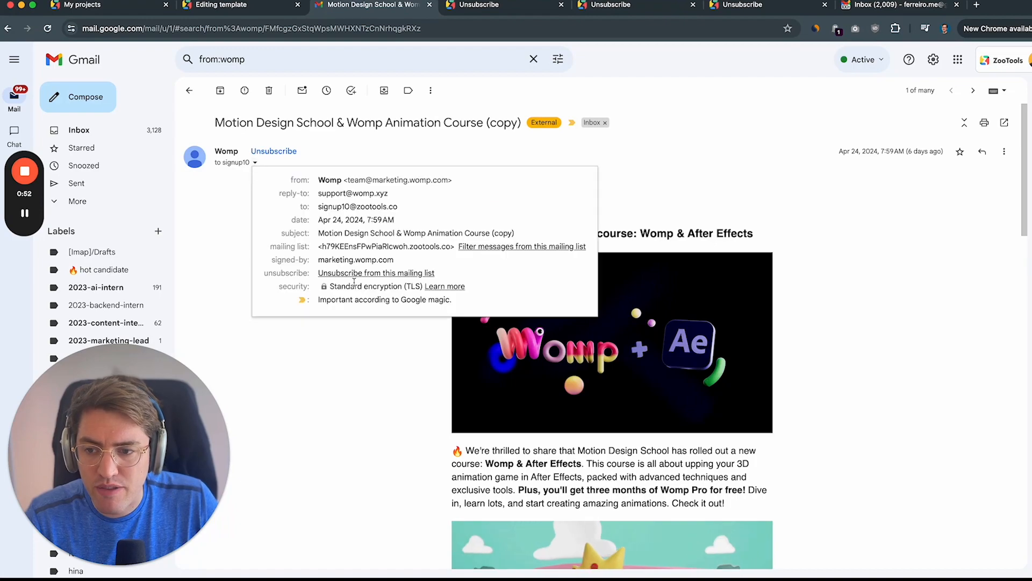
mouse_move(440, 293)
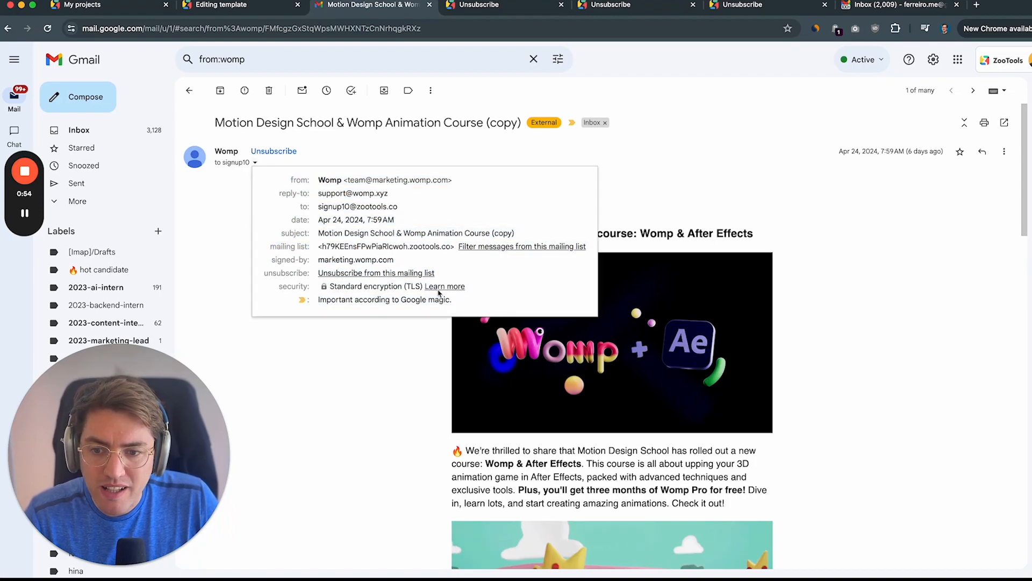
mouse_move(258, 157)
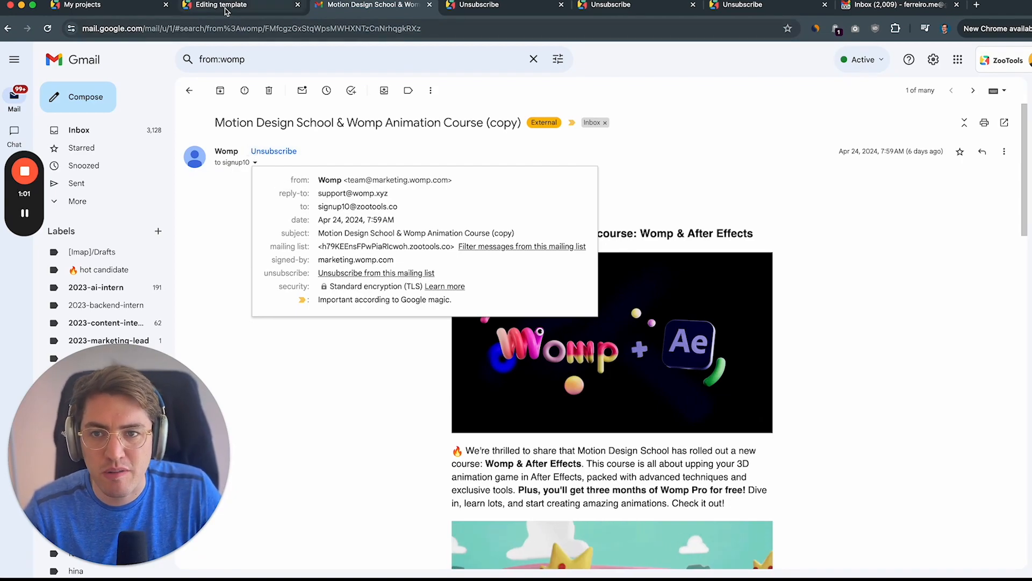
Step: Switch back to the 'Editing template' tab showing the new footer line
left_click(222, 4)
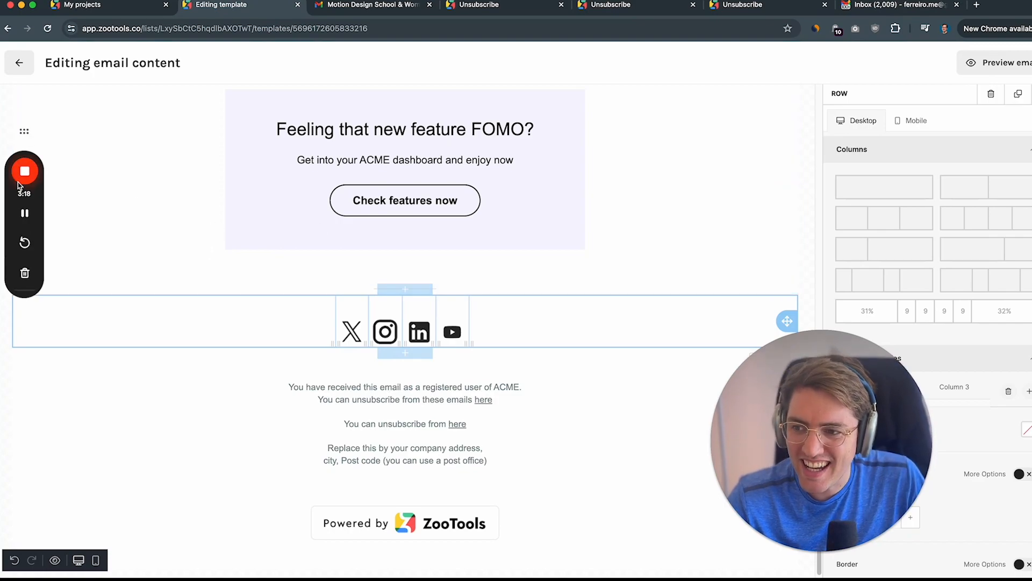
mouse_move(24, 171)
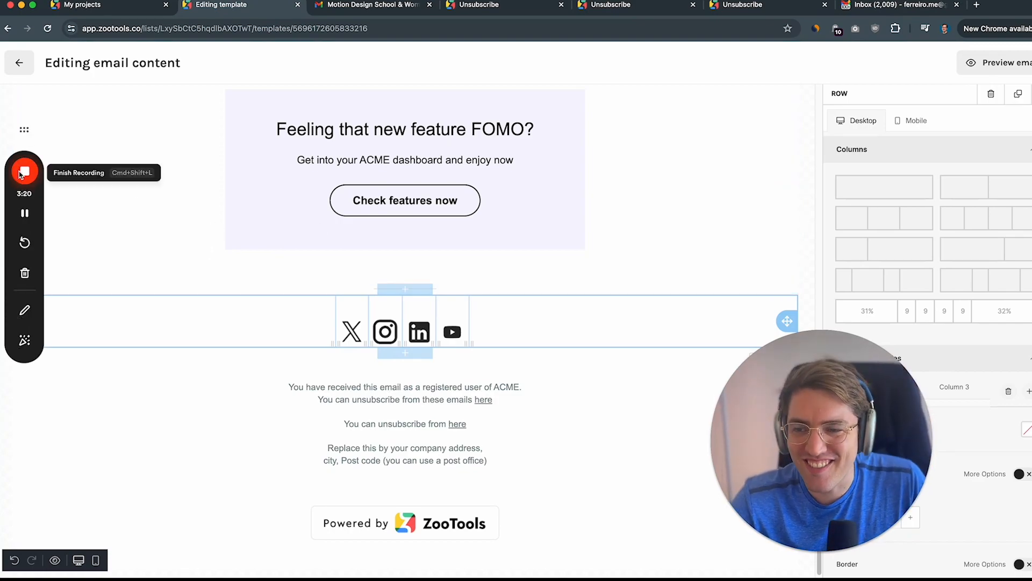